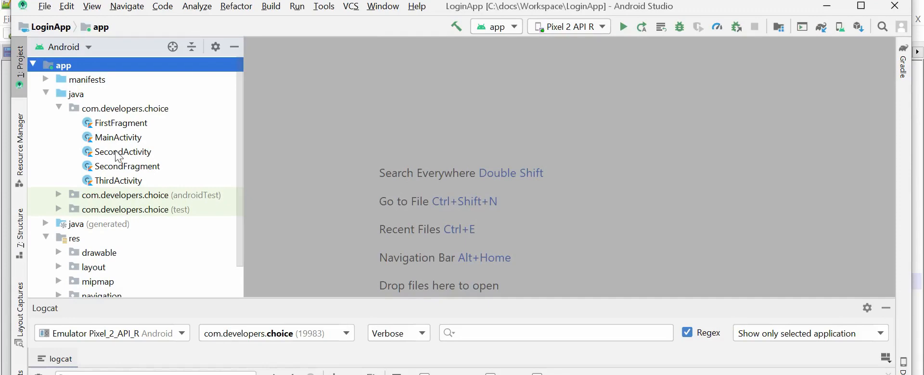
mouse_move(116, 146)
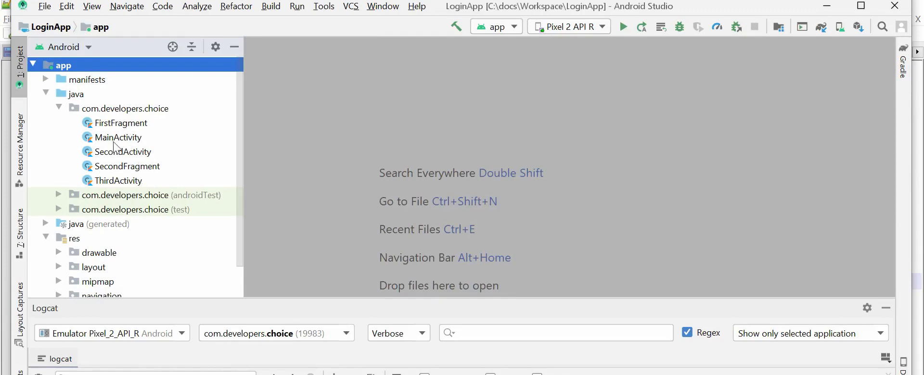
- Add GlobalClass extending Application with var globalText = "This is global text", then return to SecondActivity
click(119, 137)
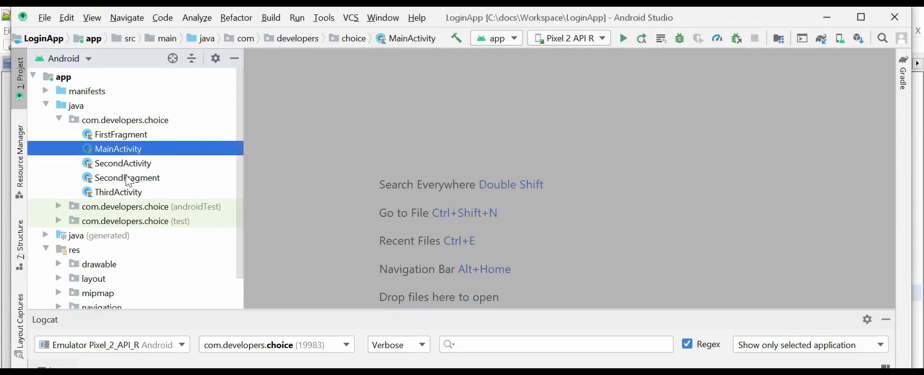
click(119, 192)
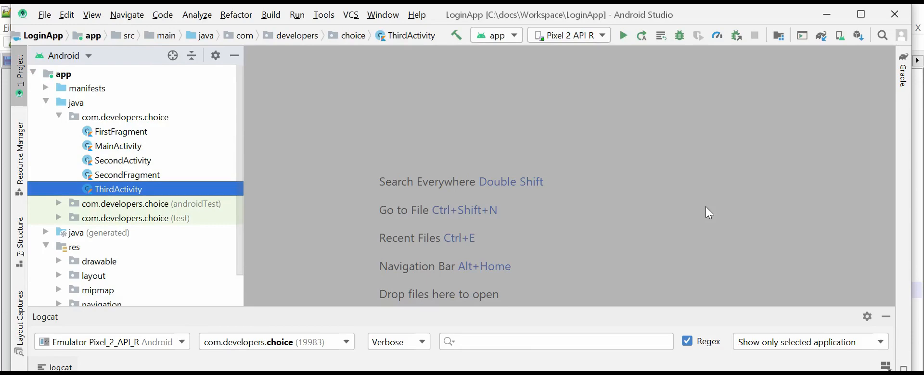
right_click(119, 190)
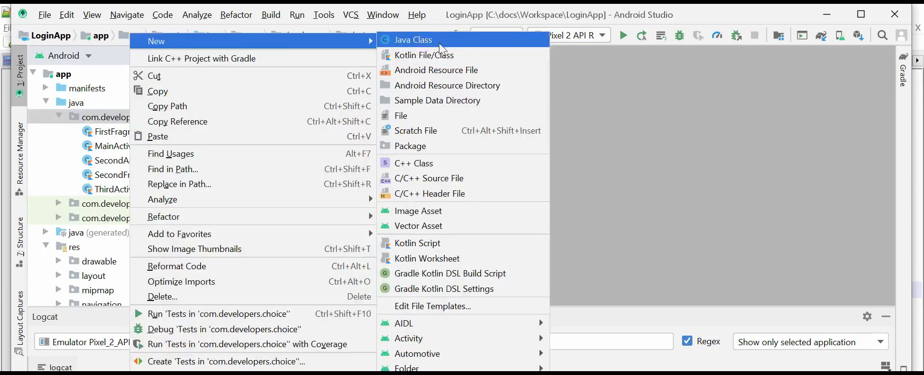
click(424, 55)
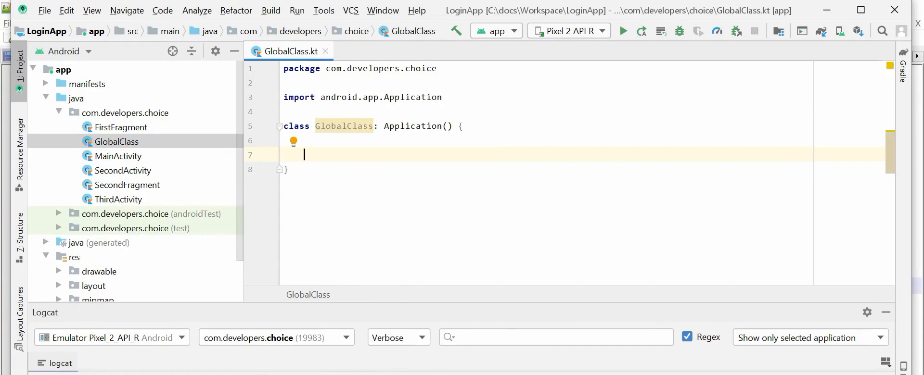
text(var globalText = "This is global text")
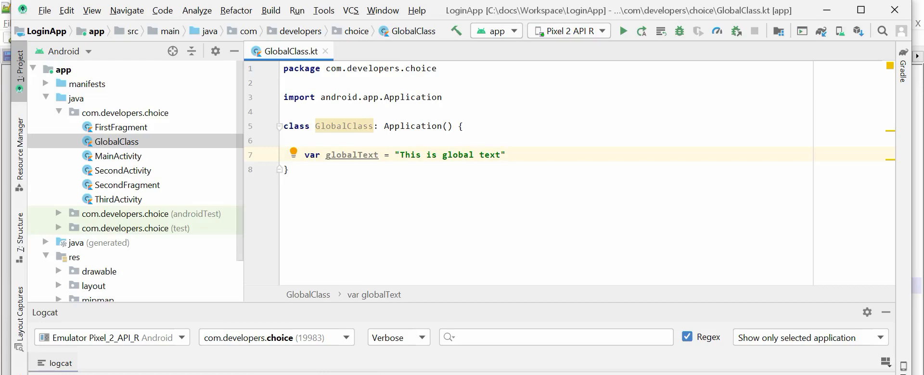
double_click(124, 170)
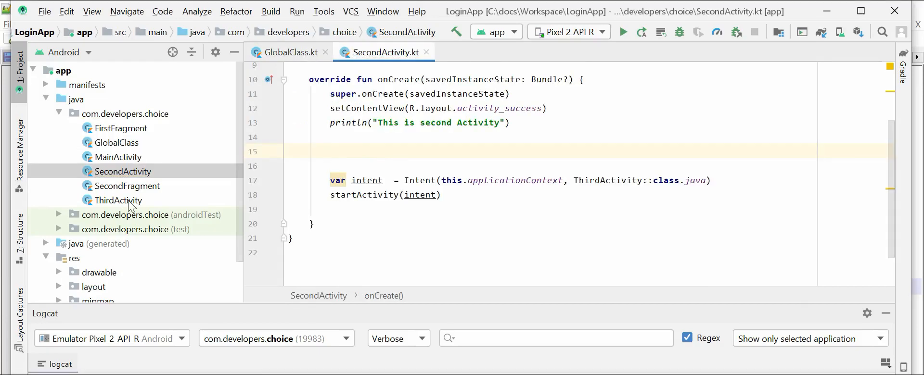
mouse_move(53, 252)
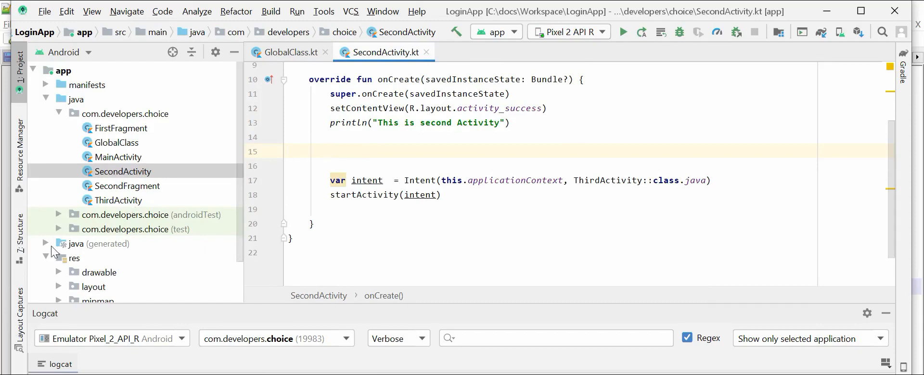
- Add android:name=".GlobalClass" to the <application> element of AndroidManifest.xml
click(45, 84)
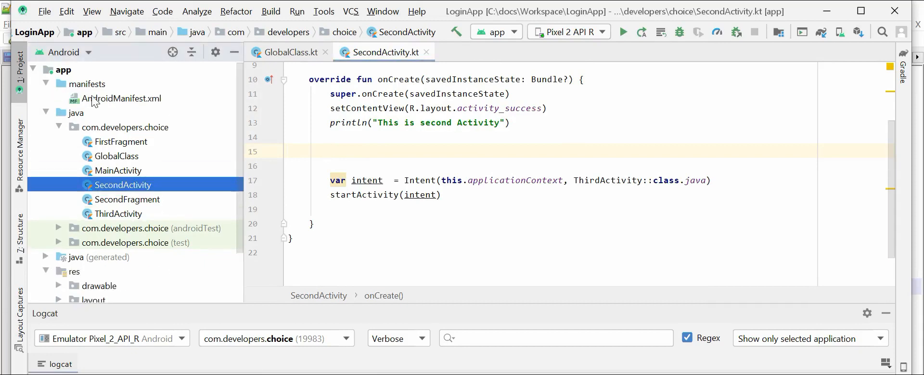
double_click(122, 98)
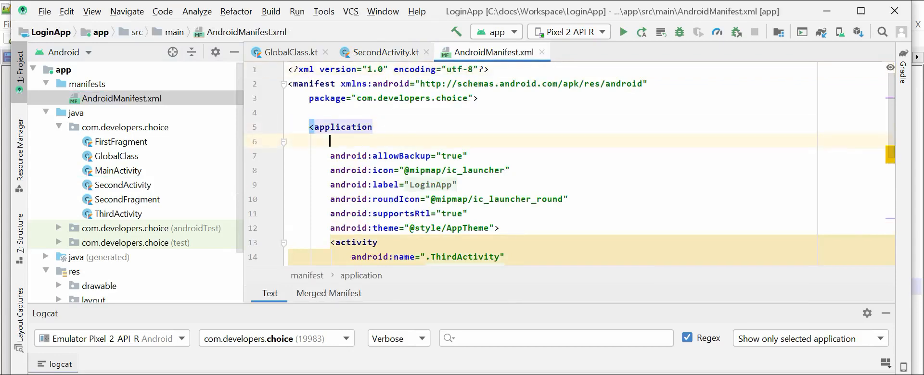
text(android:name=".GlobalClass")
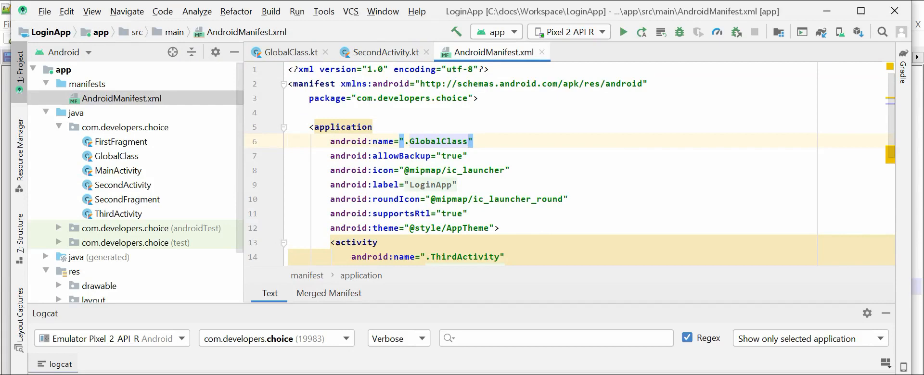
mouse_move(135, 181)
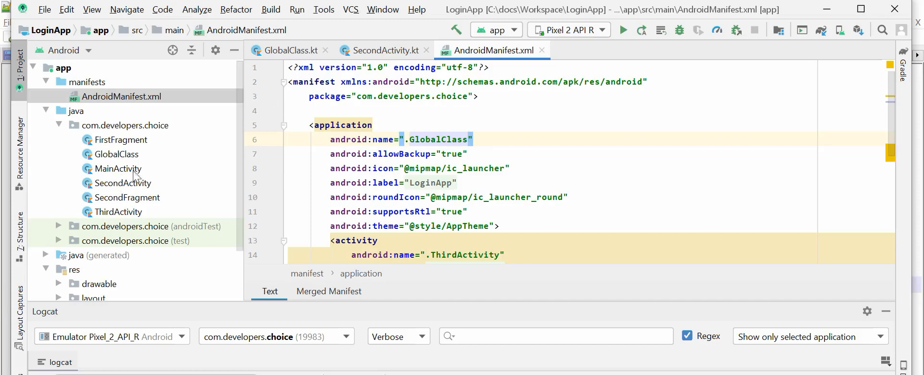
click(385, 51)
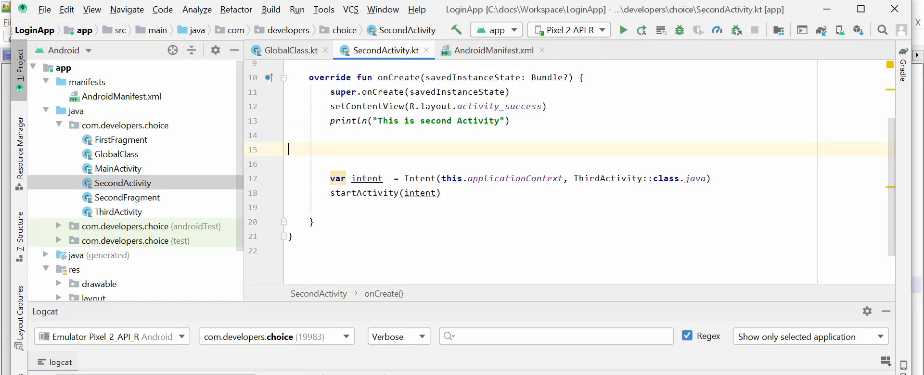
- In onCreate, write var globalVariable = GlobalClass() and println("---> ${globalVariable.globalText}")
text(var)
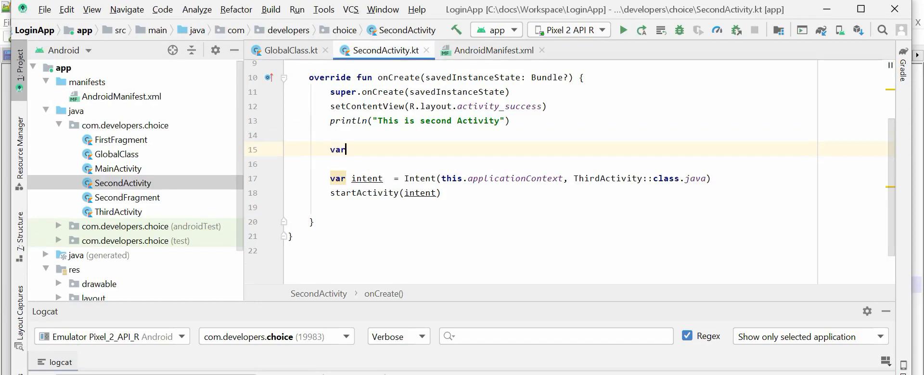
text(_glo)
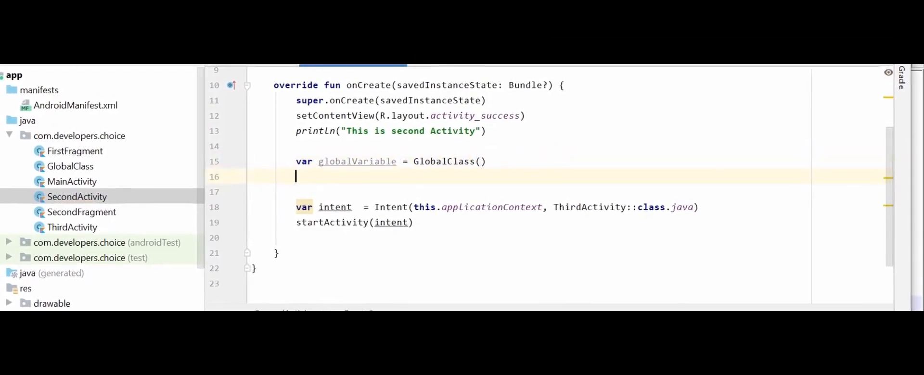
text(println("---> ${globalVariable.globalText)
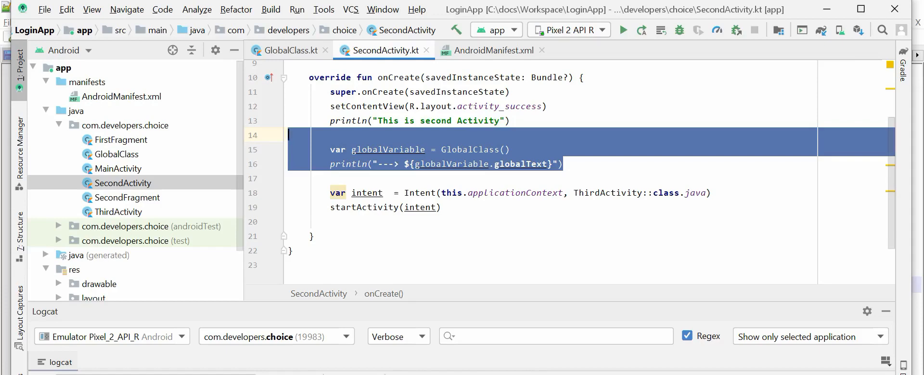
mouse_move(194, 78)
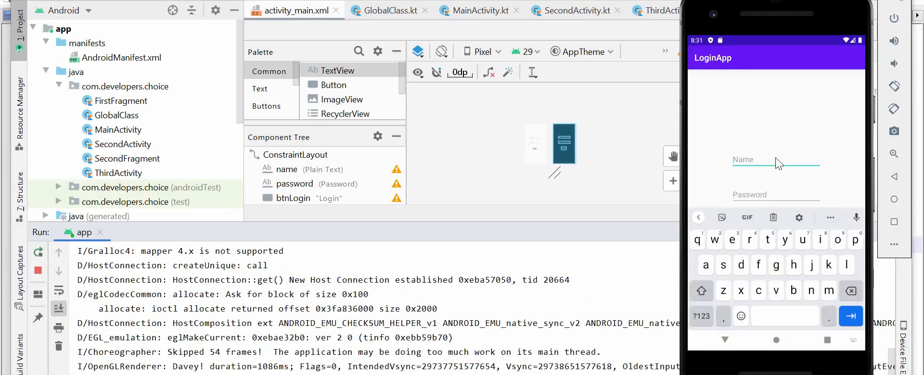
- Log into the emulator's LoginApp as Arvind with a password and submit
text(Arvind)
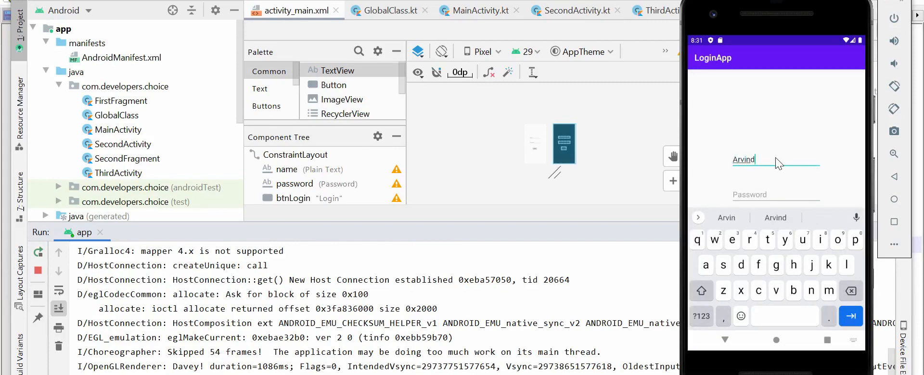
click(776, 195)
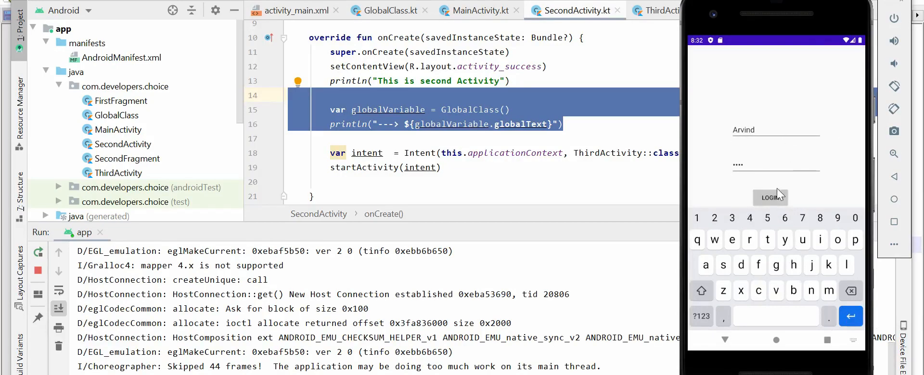
click(771, 198)
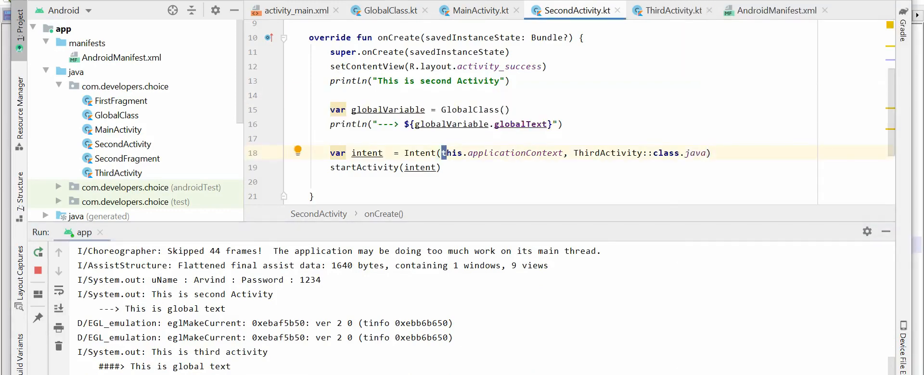
- Highlight the '---> This is global text' line in the Run output
double_click(215, 308)
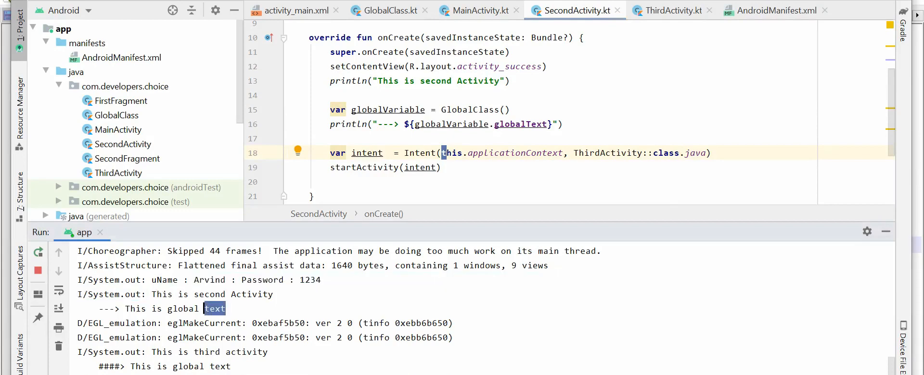